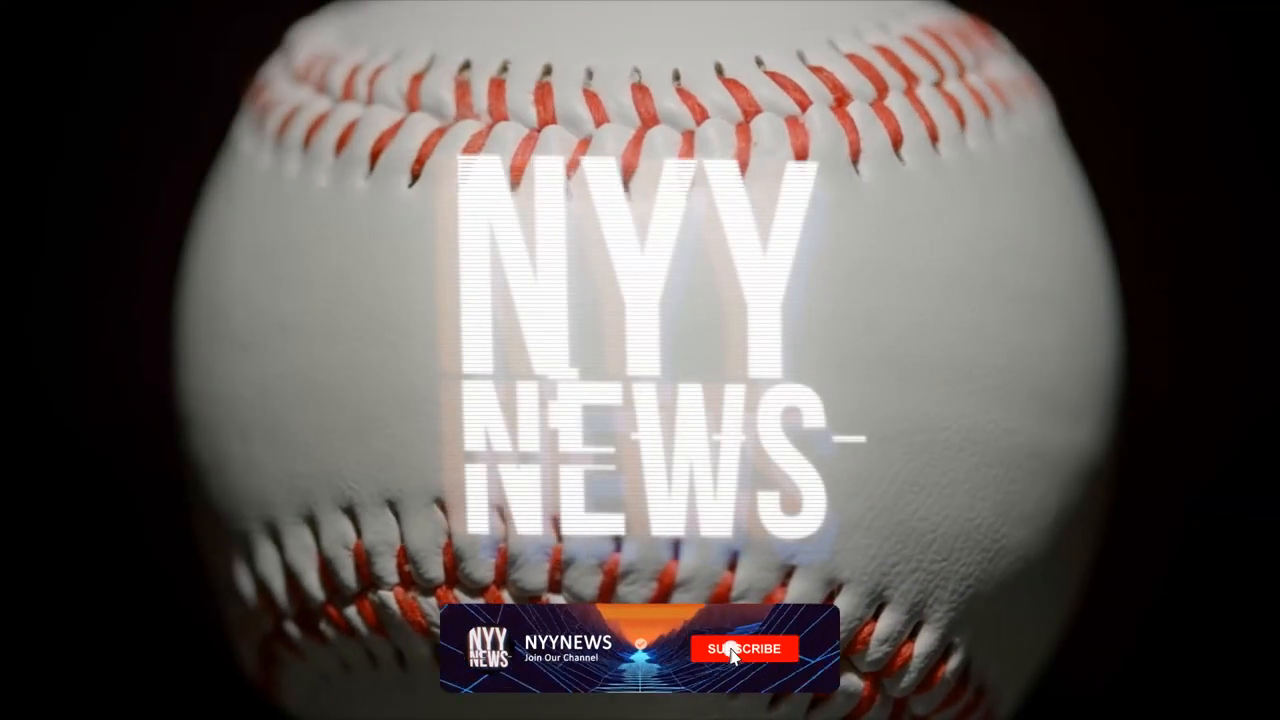
pyautogui.click(744, 648)
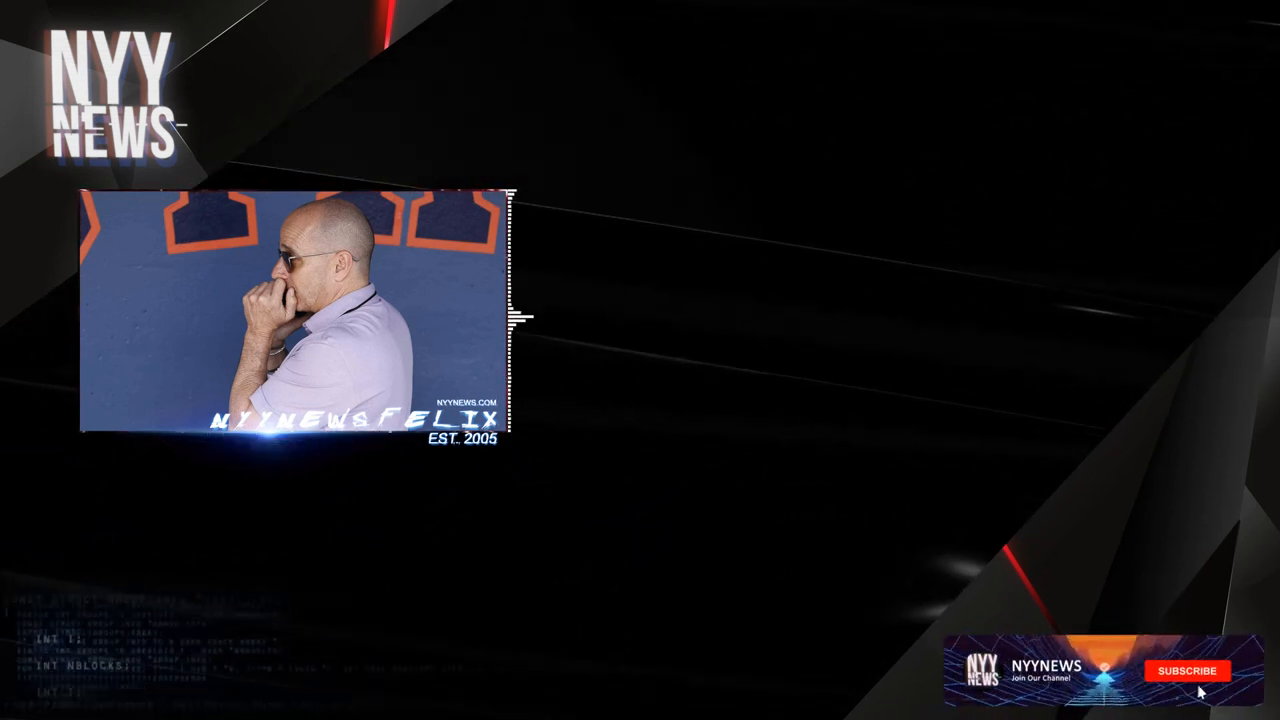
pyautogui.click(1186, 670)
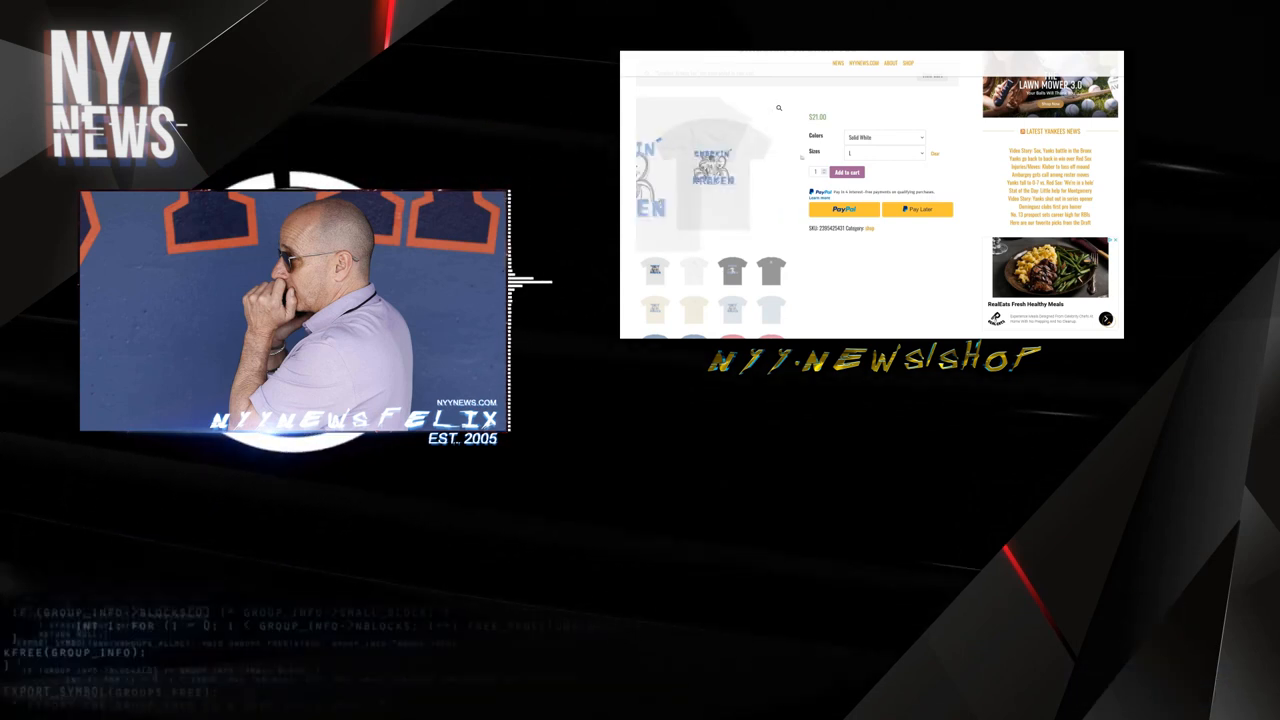
pyautogui.click(846, 172)
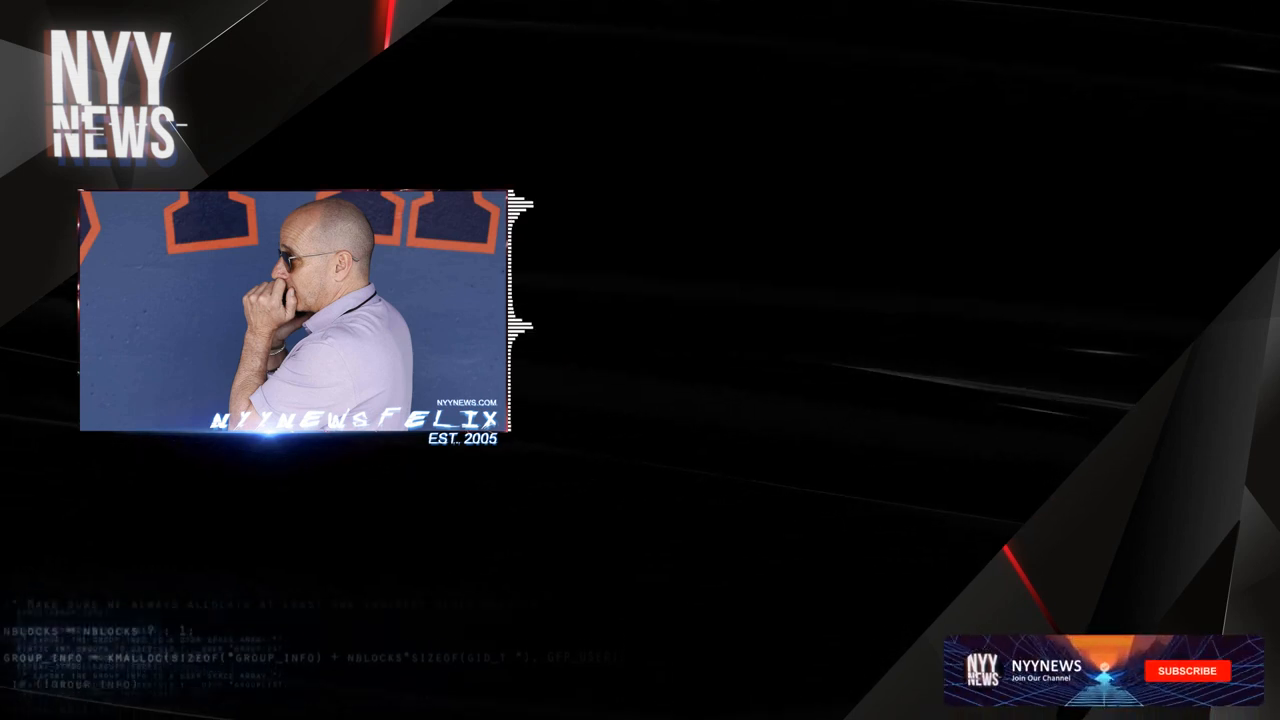
pyautogui.click(1188, 670)
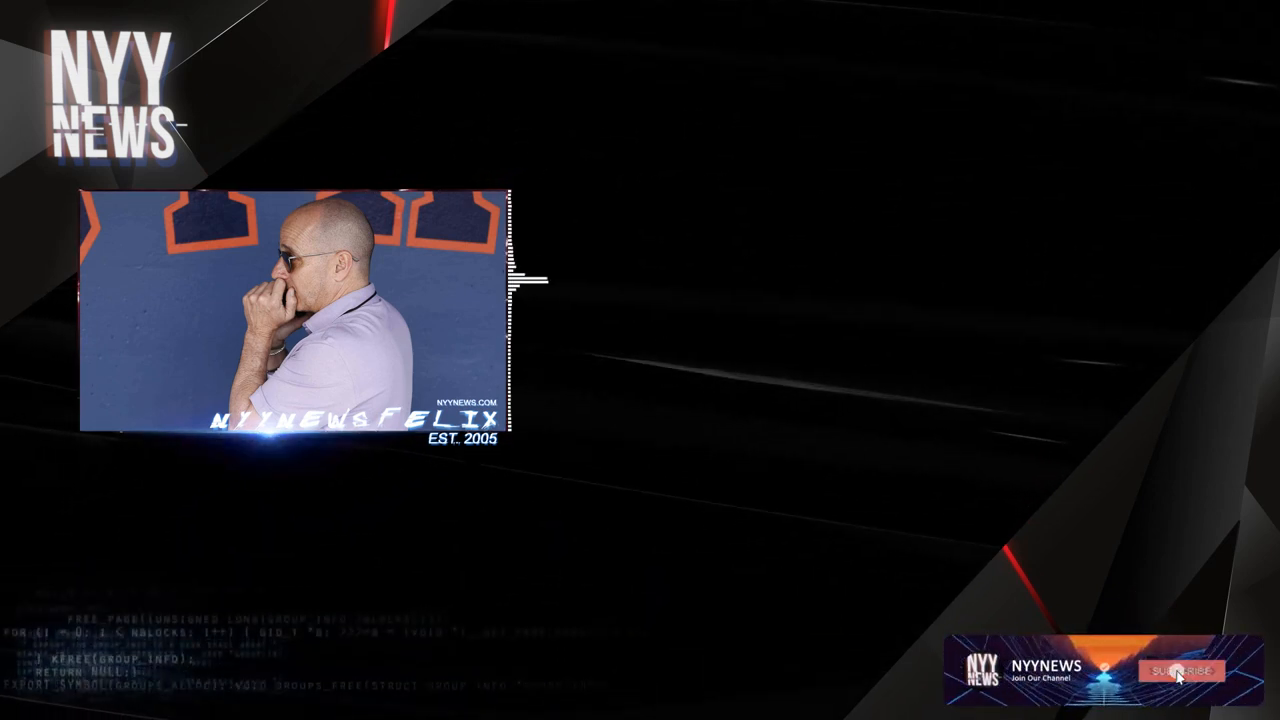
pyautogui.click(1180, 672)
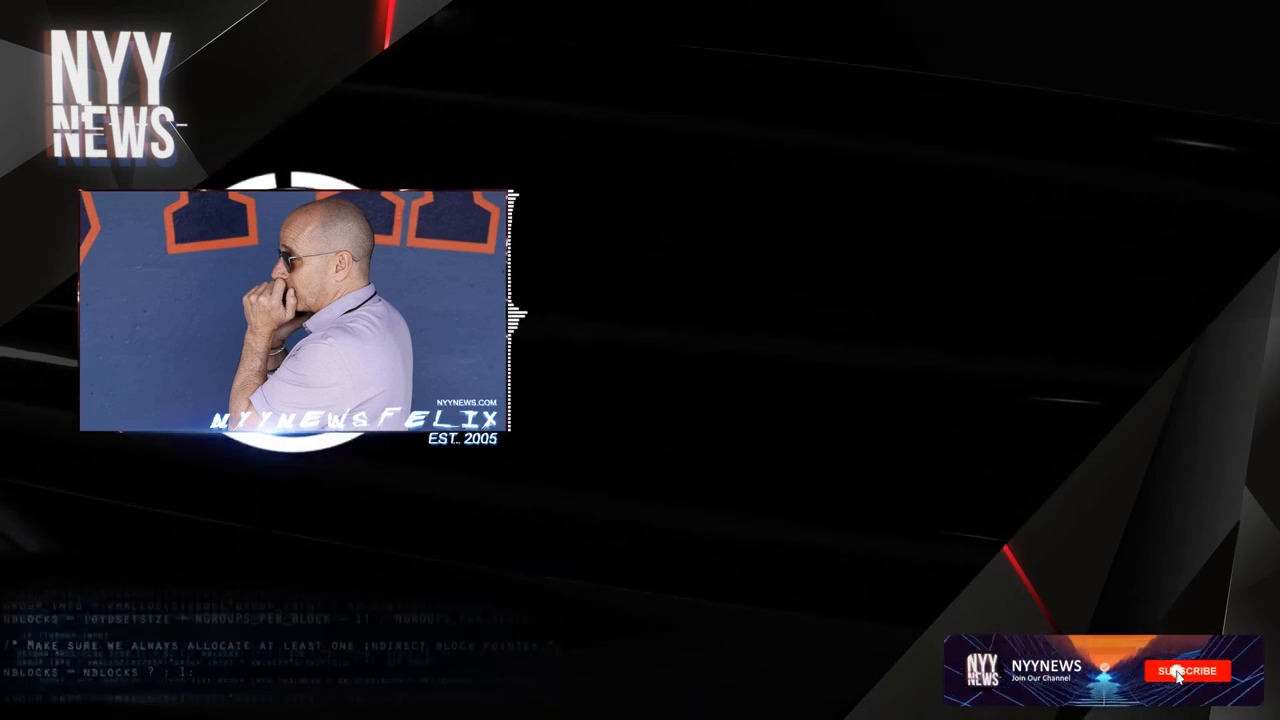
pyautogui.click(1186, 672)
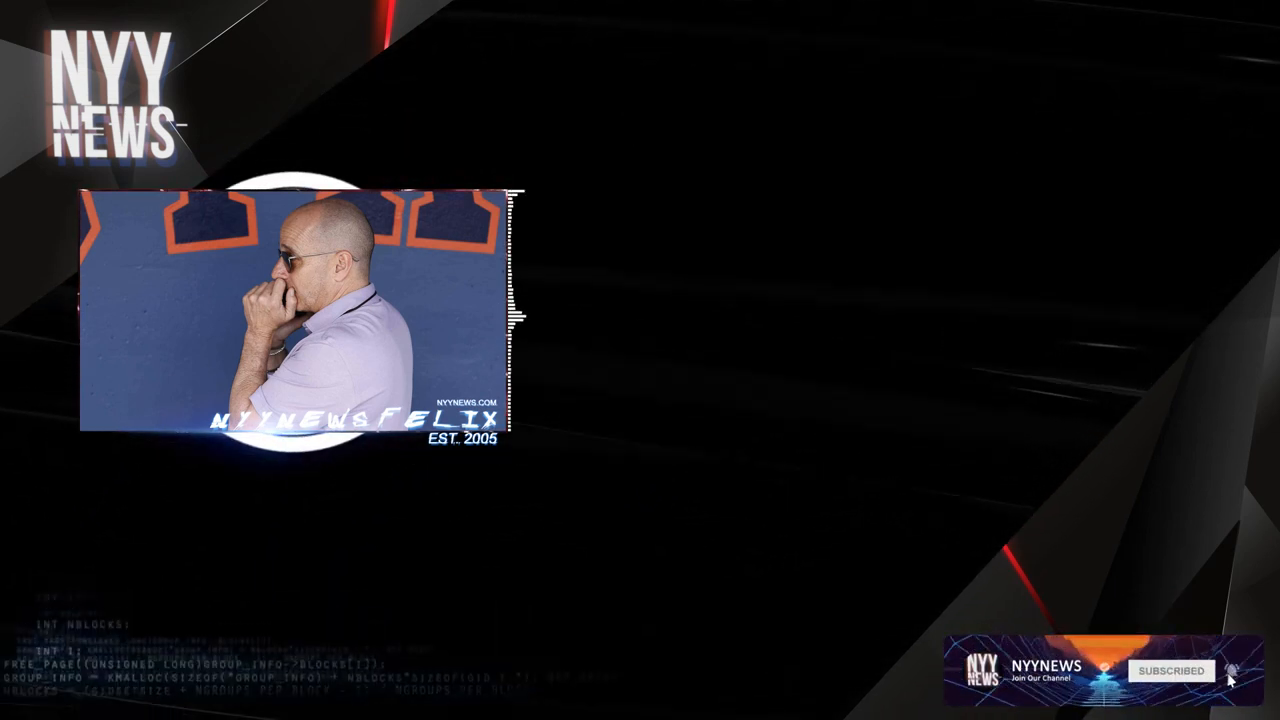